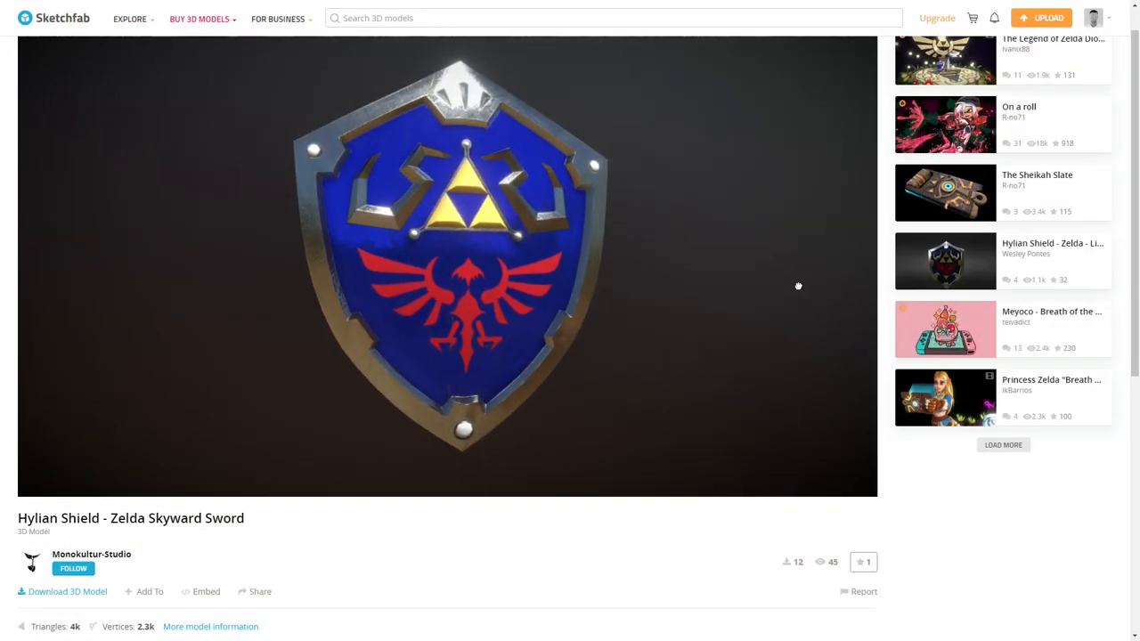
- Add a Box Collider component to MasterSword after orbiting the shield for a look
drag(798, 285, 671, 284)
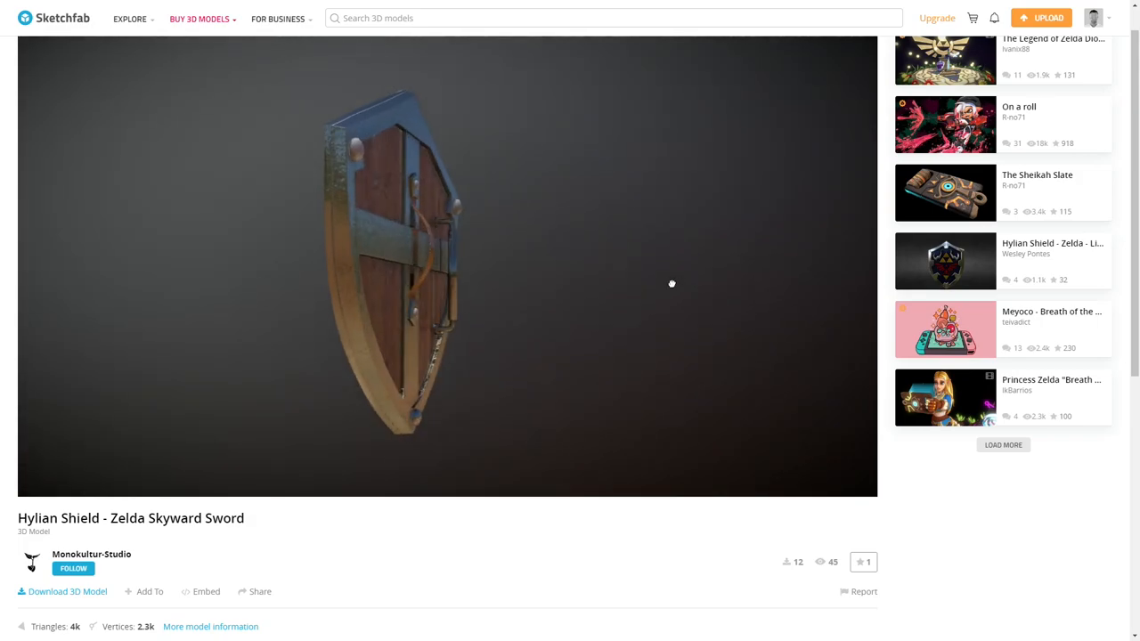
drag(672, 284, 420, 297)
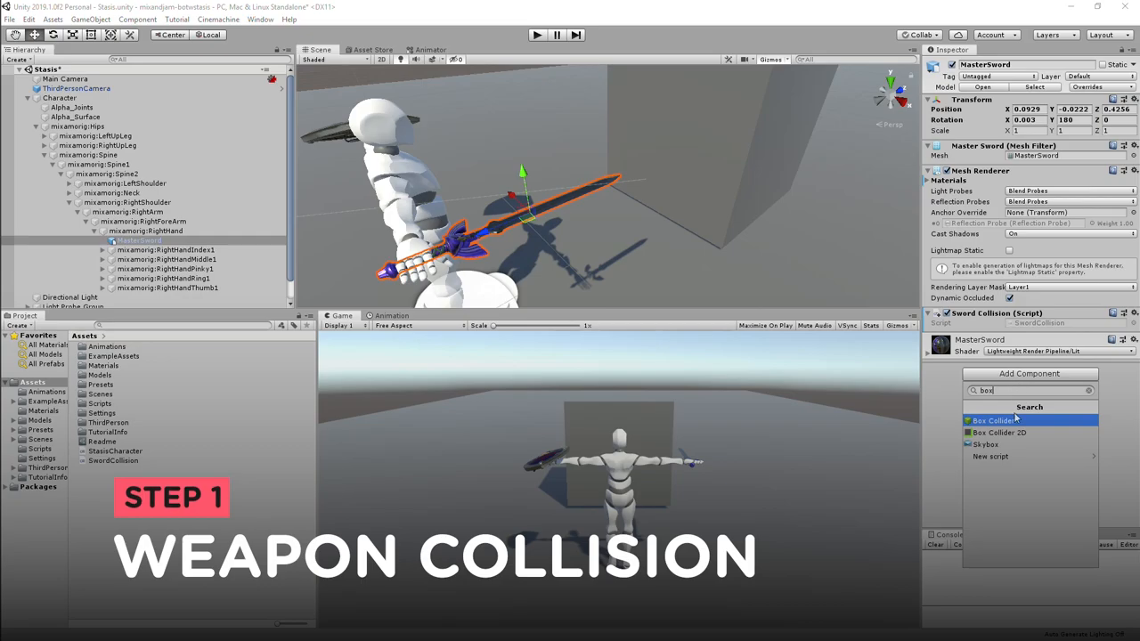
click(993, 420)
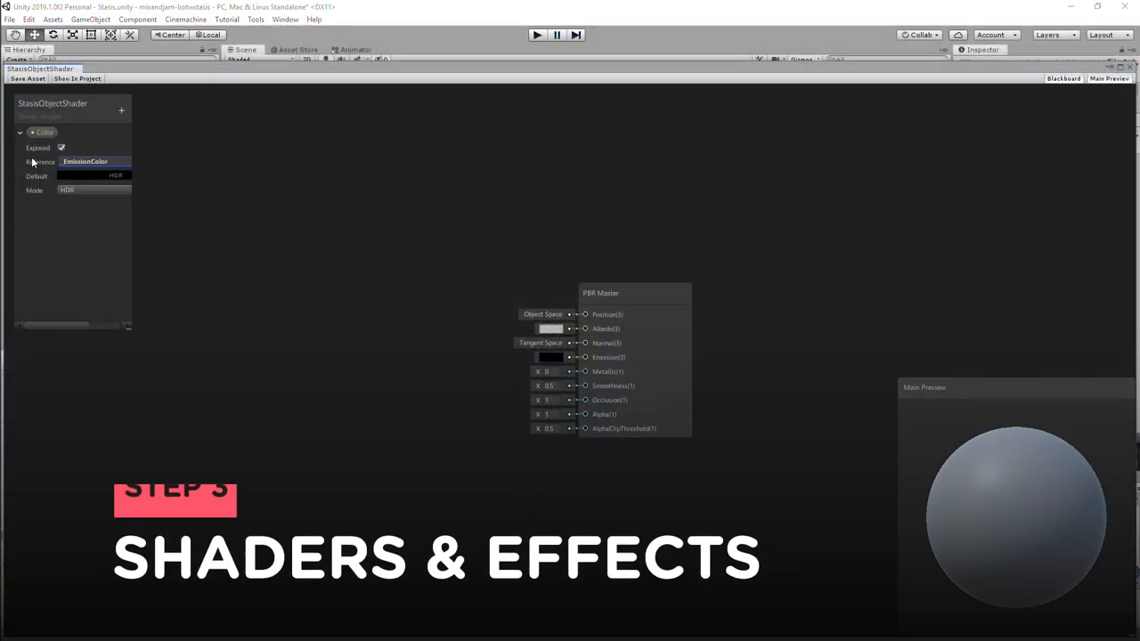
- Wire the Emission Color property into the PBR Master's Emission so the sphere glows orange
click(89, 176)
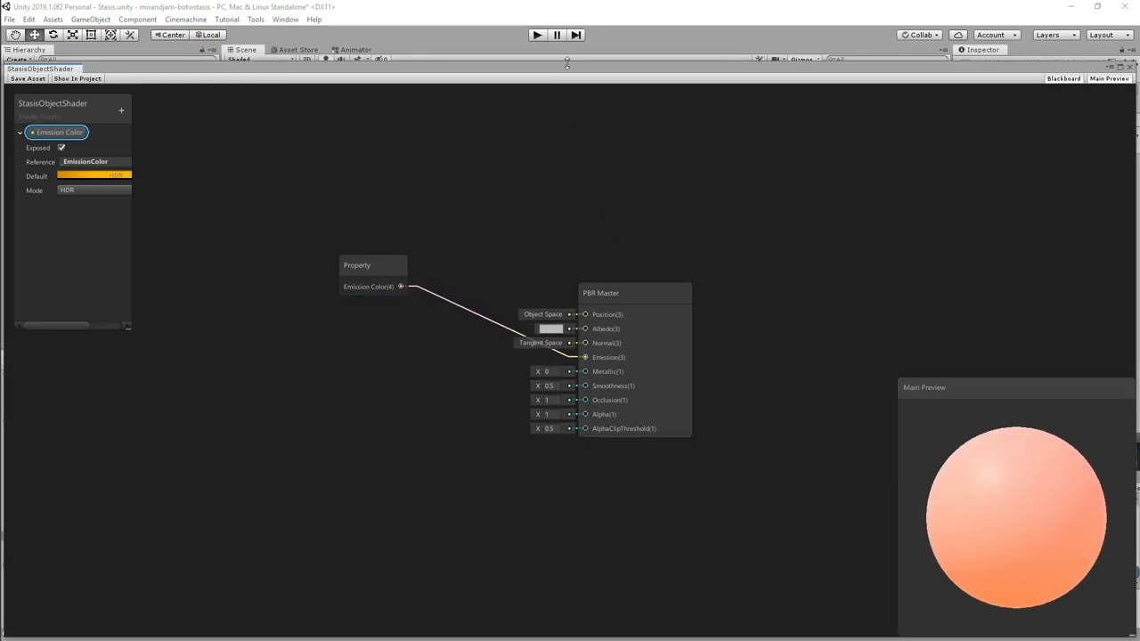
click(121, 111)
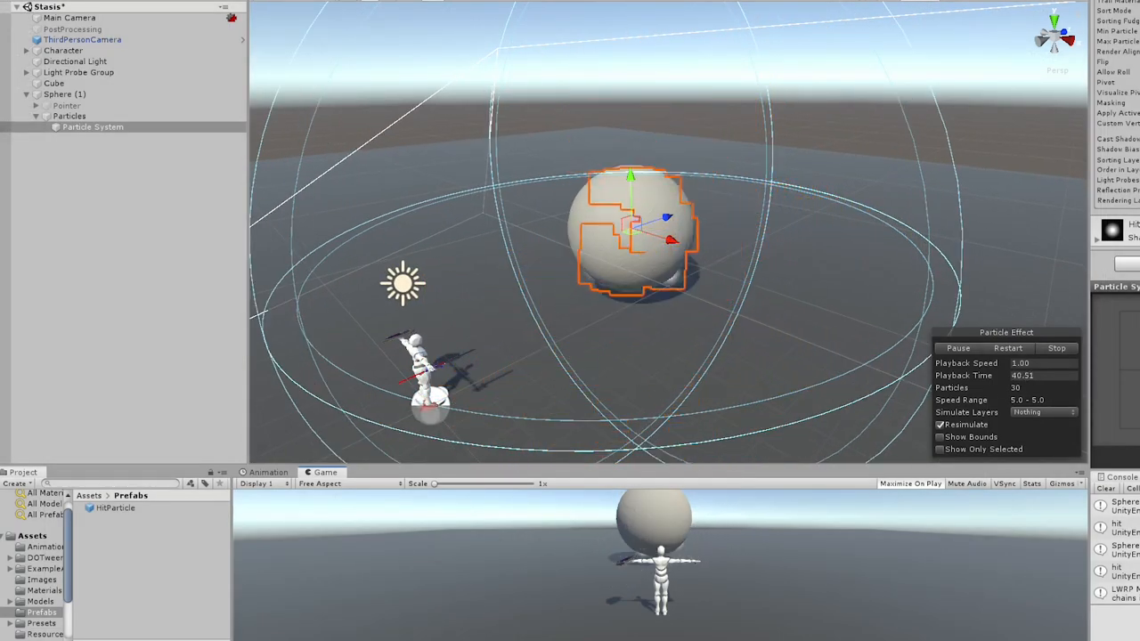
- Set up StartParticles and EndParticles under Sphere (1) and shape the end particles' lifetime curve
click(92, 126)
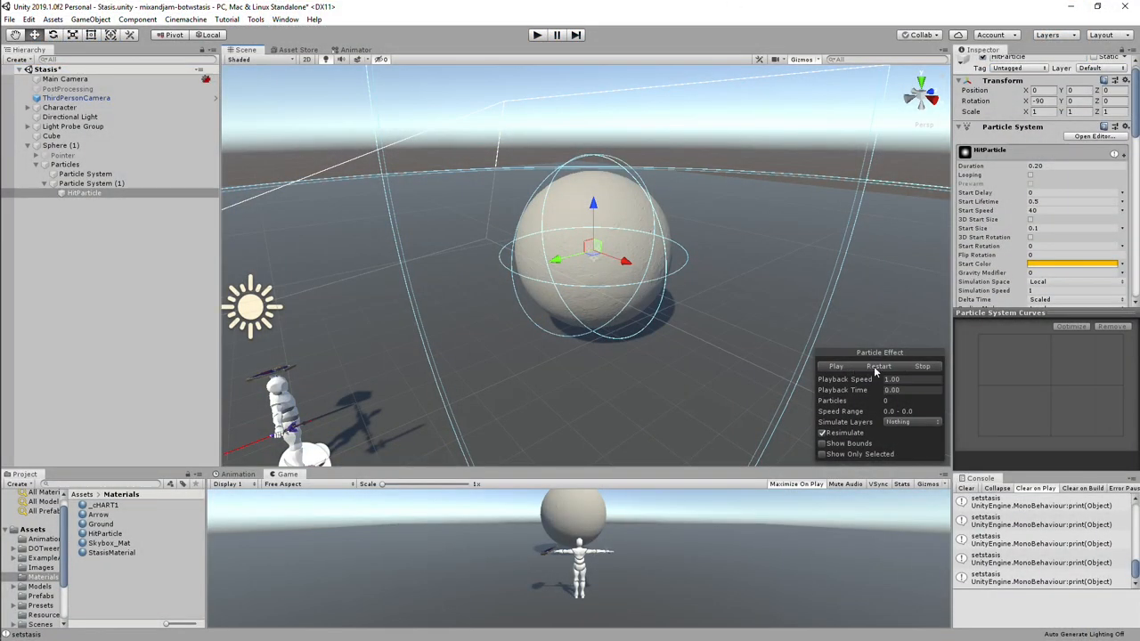
click(835, 367)
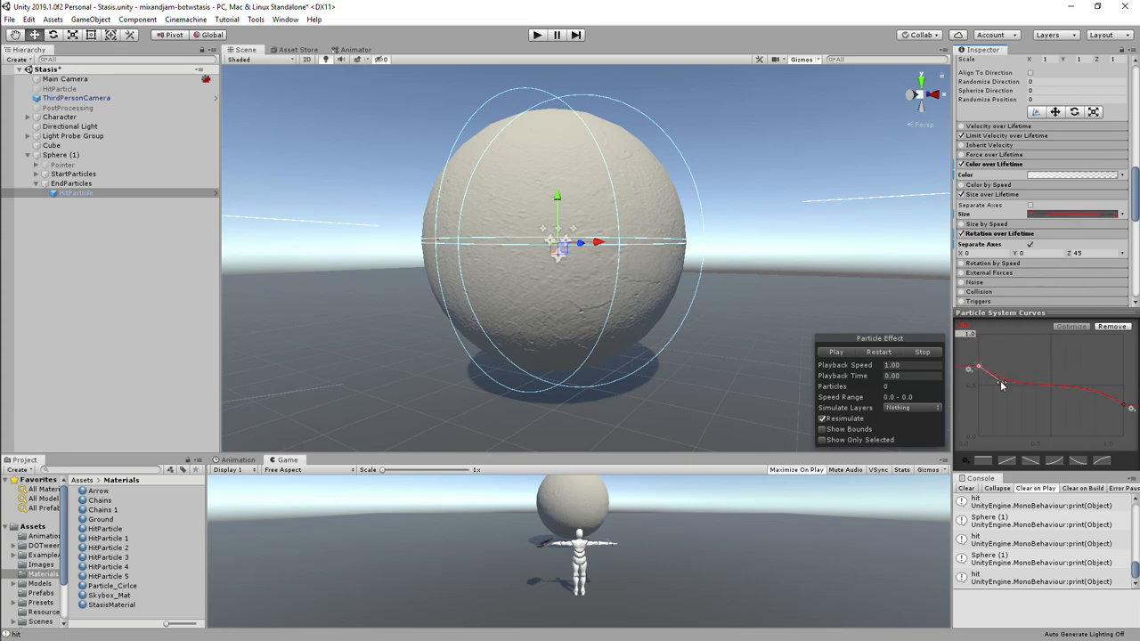
click(837, 353)
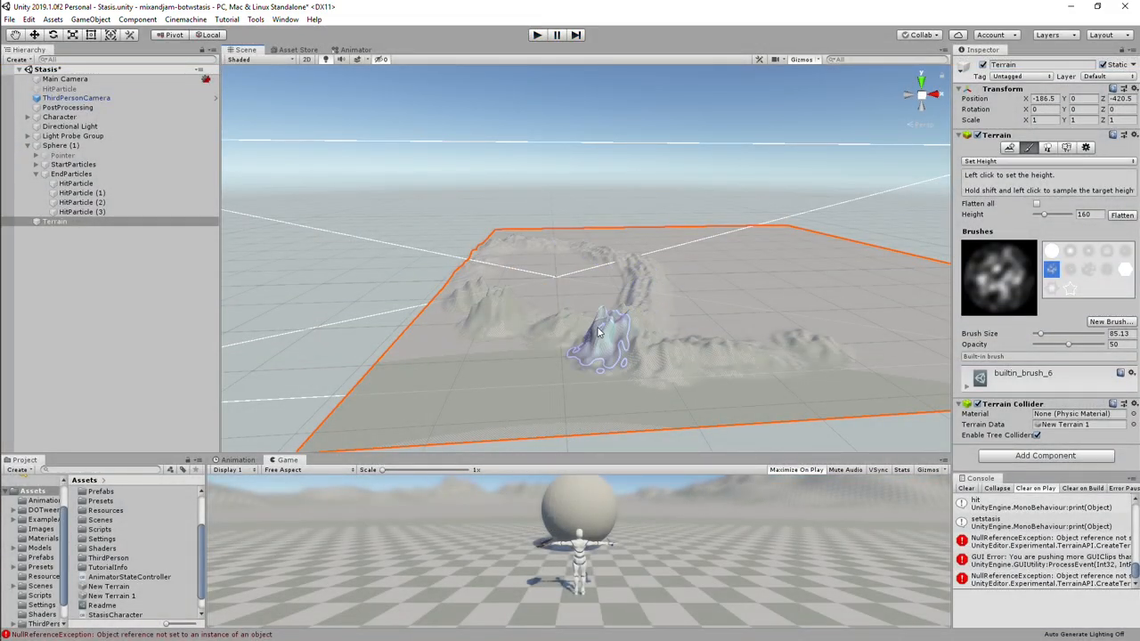
- Raise rocky ridges on the Terrain with the Raise or Lower Terrain brush
click(67, 98)
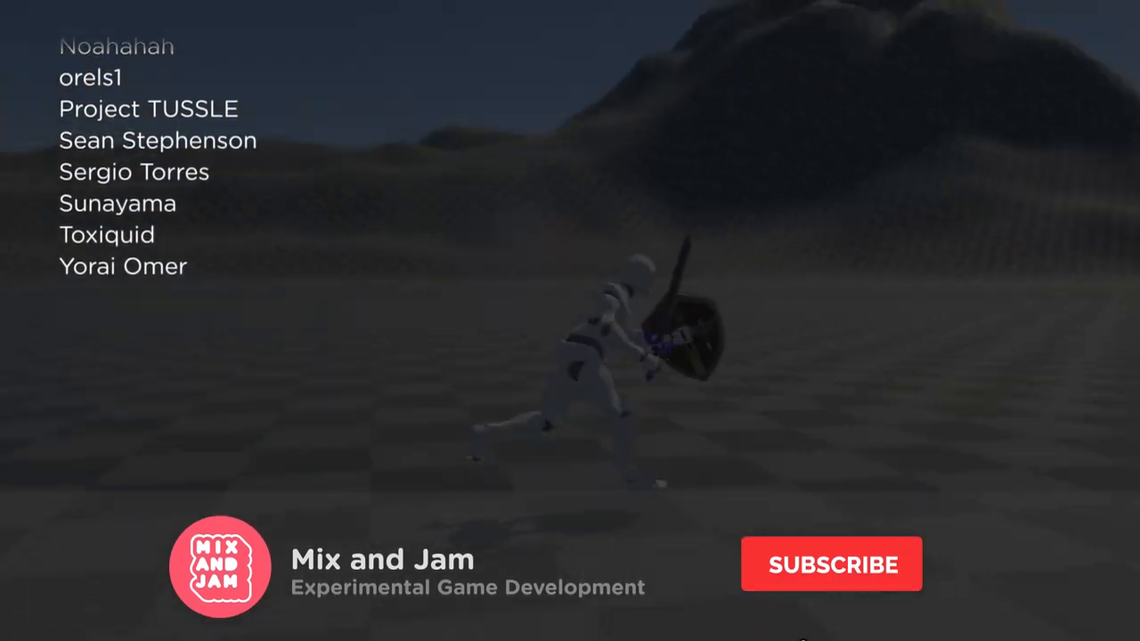
click(830, 563)
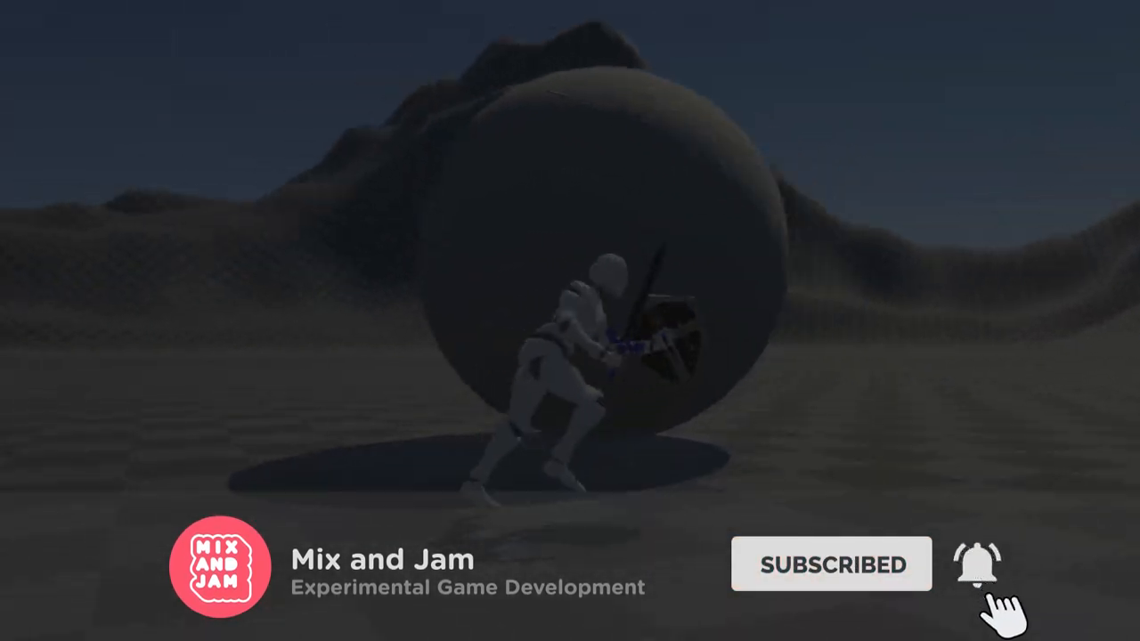